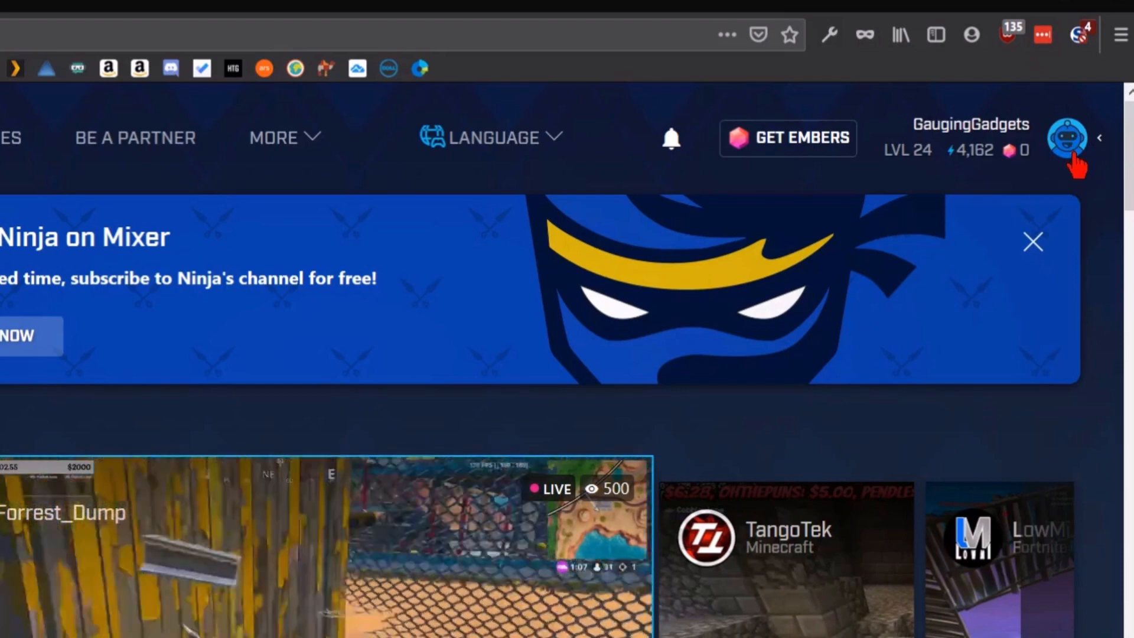
{"action": "mouse_move", "coordinate": [875, 238]}
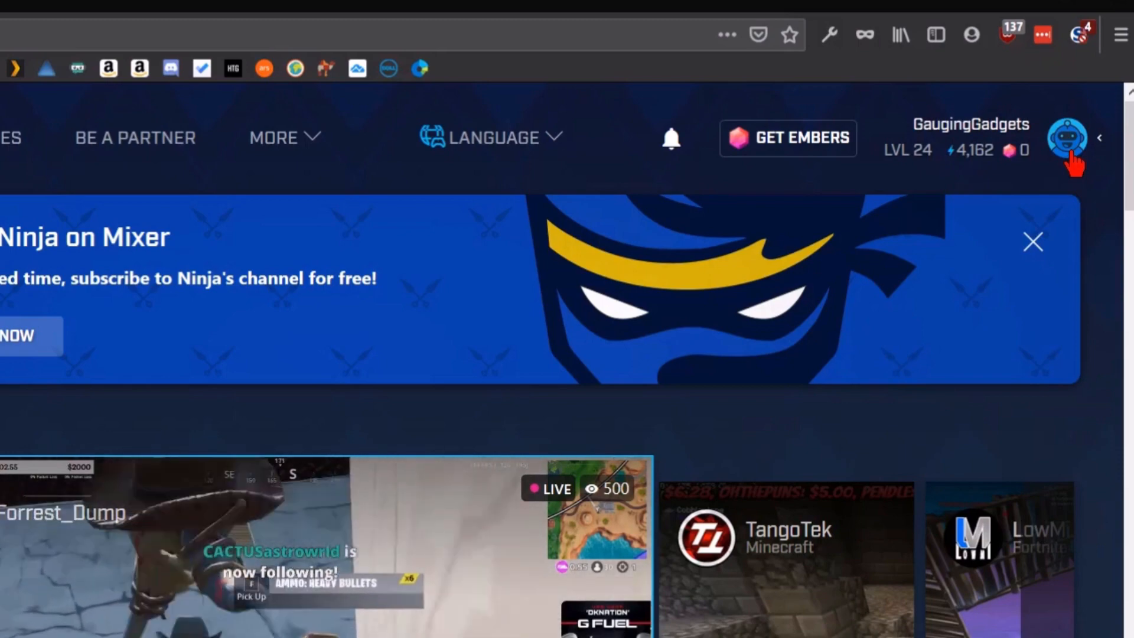
{"action": "mouse_move", "coordinate": [868, 264]}
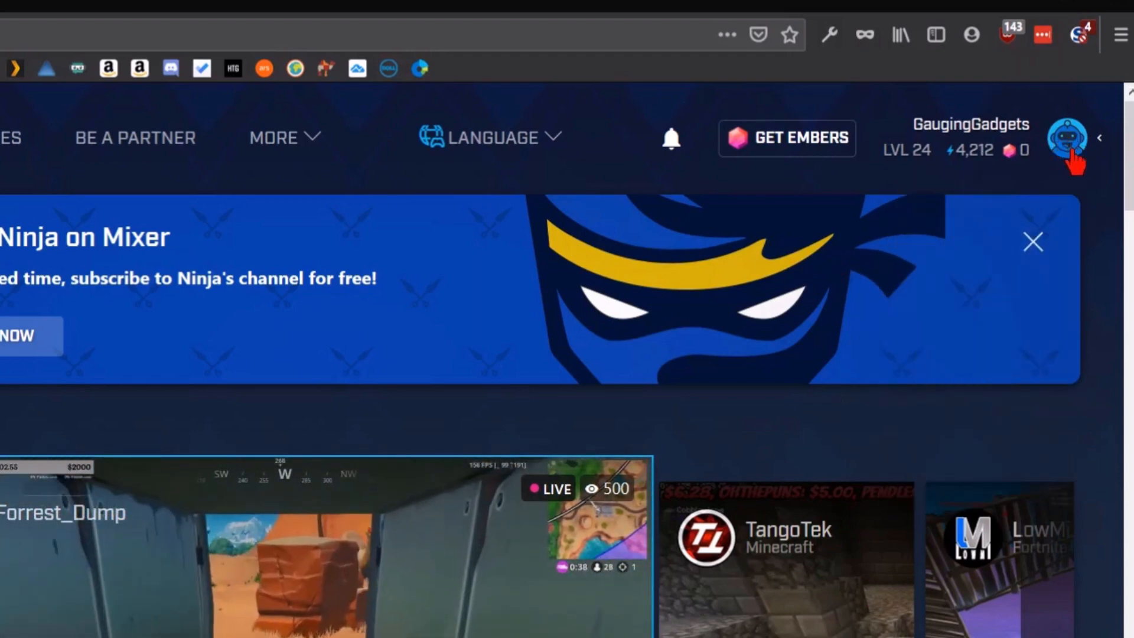
Step: Go to the Broadcast Dashboard from the profile avatar menu
{"action": "left_click", "coordinate": [1070, 138]}
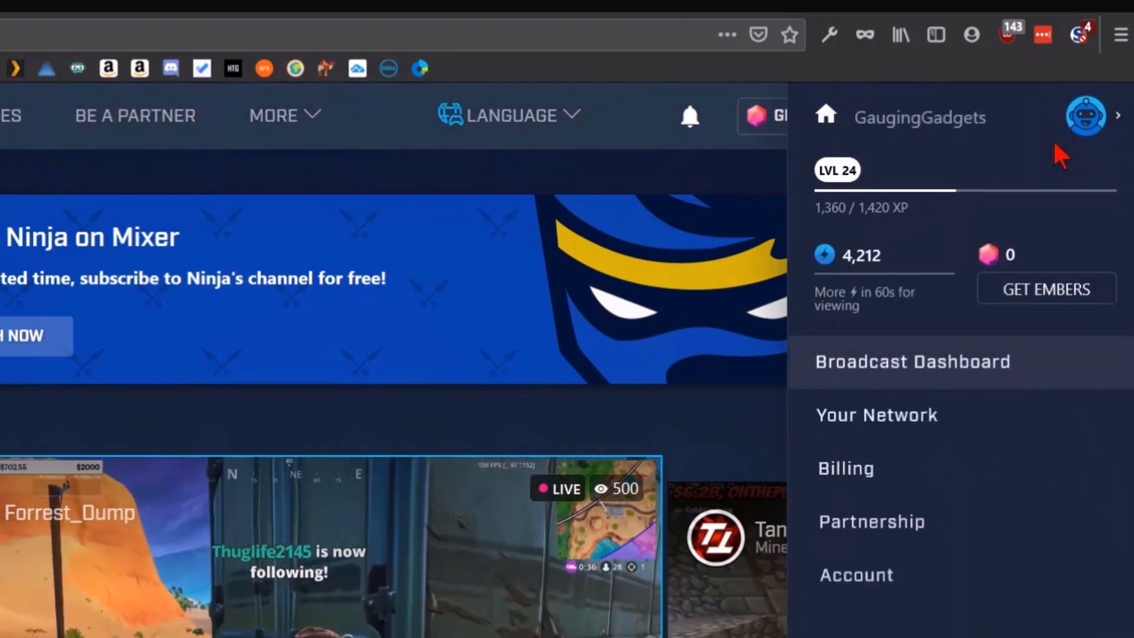
{"action": "mouse_move", "coordinate": [886, 370]}
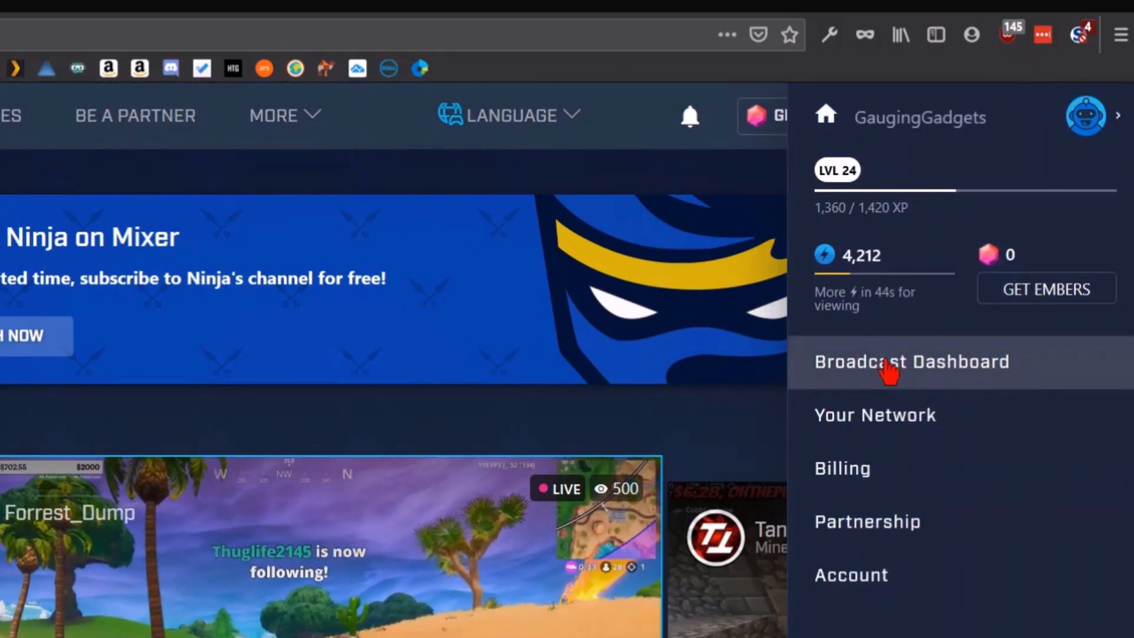
{"action": "left_click", "coordinate": [911, 361]}
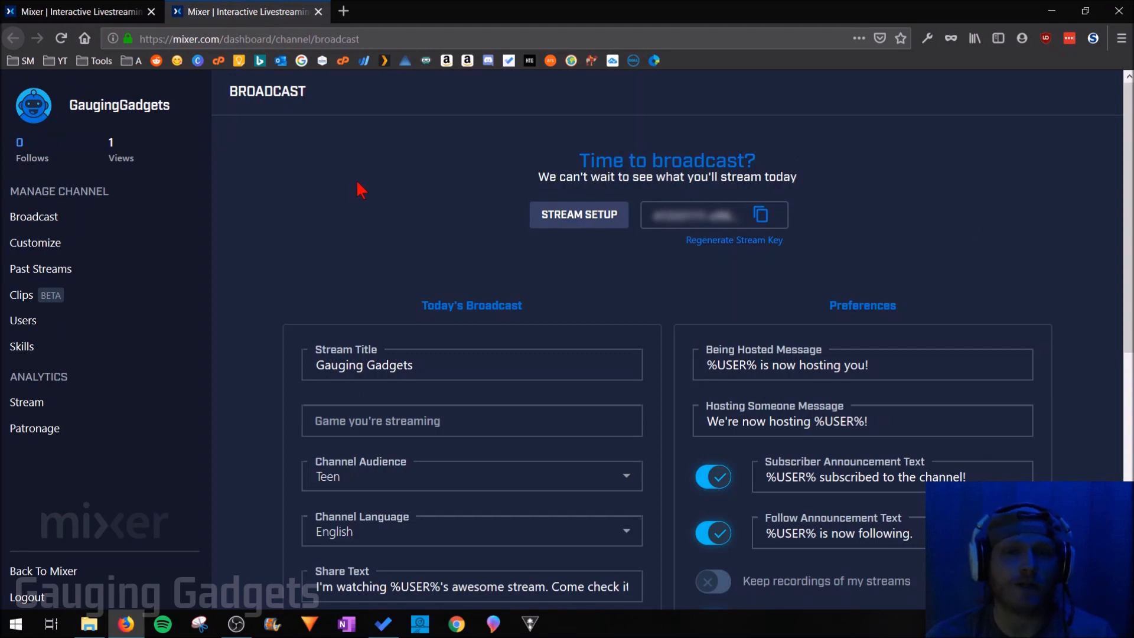
{"action": "mouse_move", "coordinate": [35, 242]}
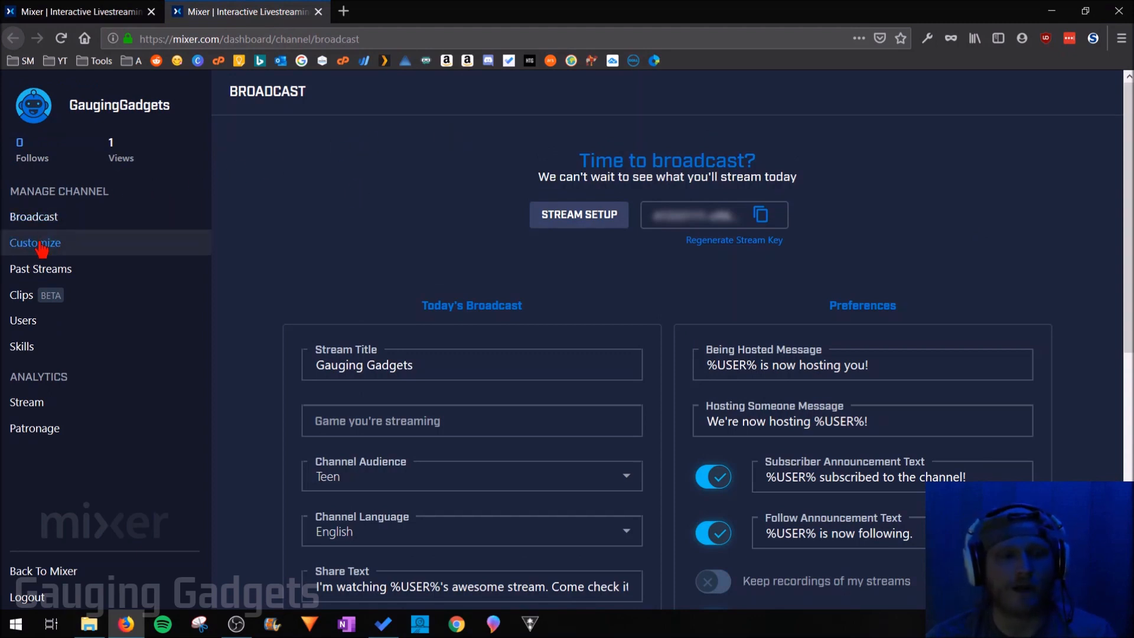
Step: On the Customize page, pick ChannelIconnew from the logos folder as the new avatar image
{"action": "left_click", "coordinate": [35, 242]}
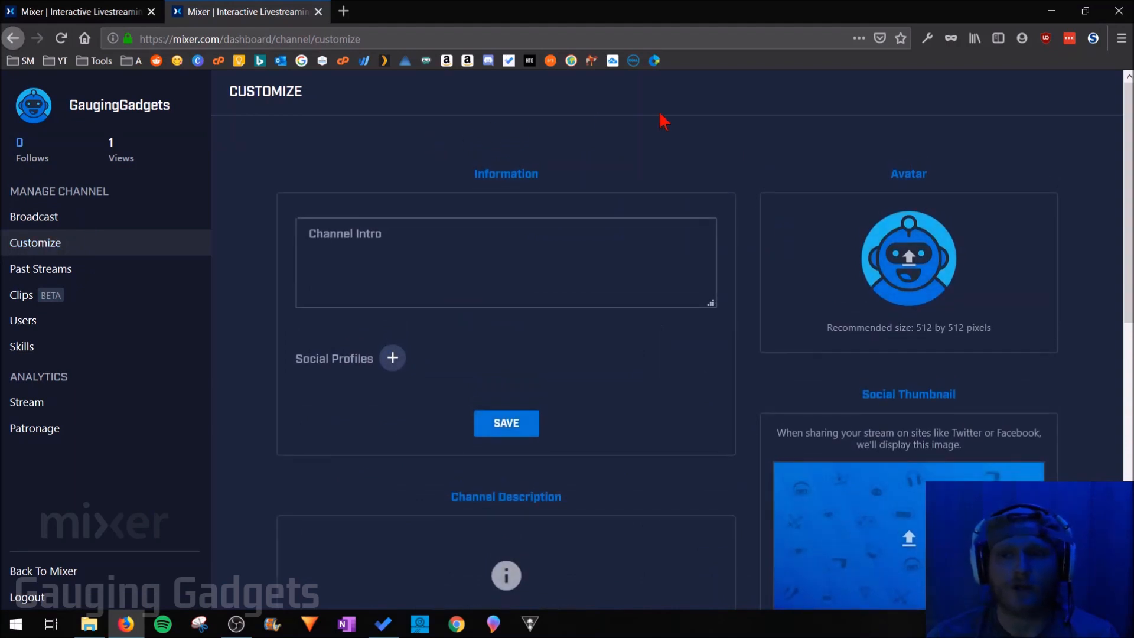
{"action": "mouse_move", "coordinate": [941, 325]}
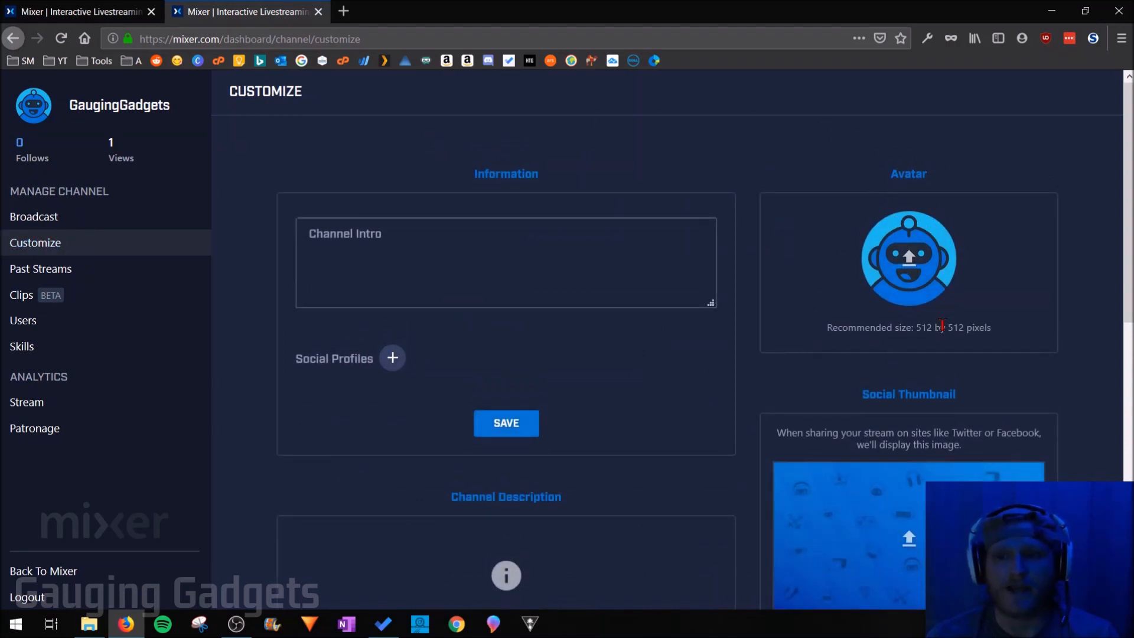
{"action": "mouse_move", "coordinate": [921, 344]}
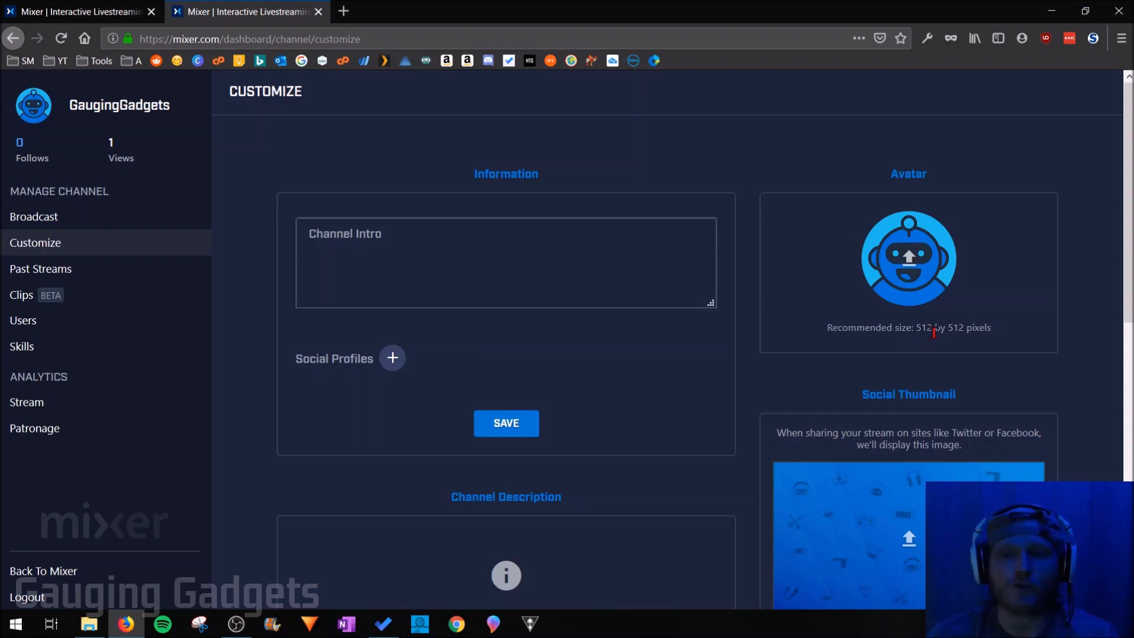
{"action": "mouse_move", "coordinate": [989, 287]}
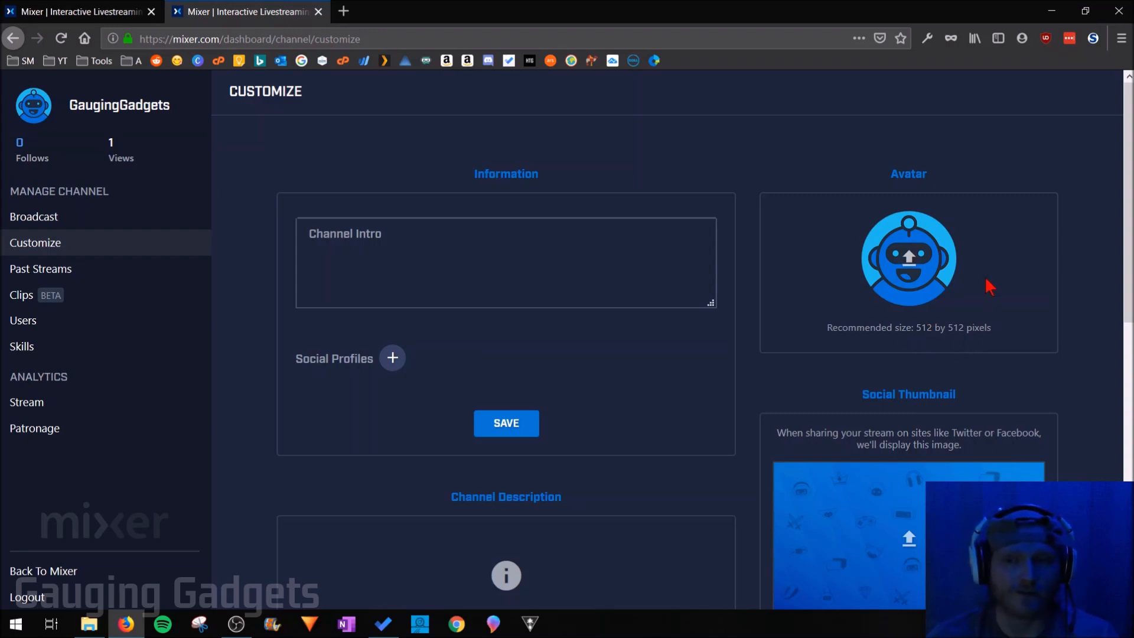
{"action": "mouse_move", "coordinate": [1005, 300]}
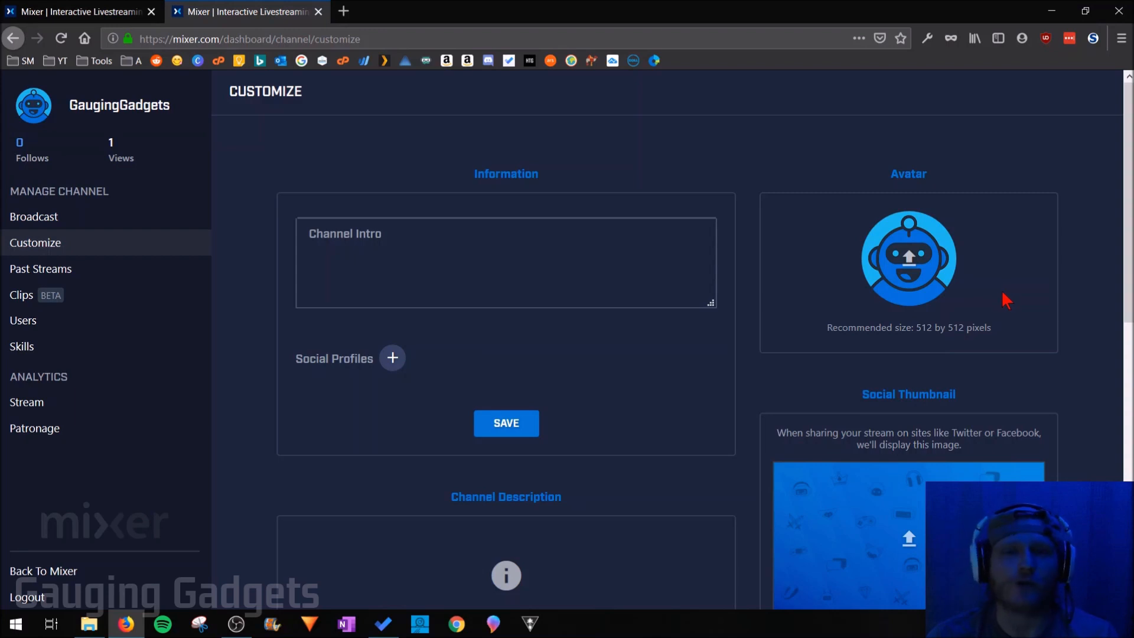
{"action": "mouse_move", "coordinate": [1021, 255]}
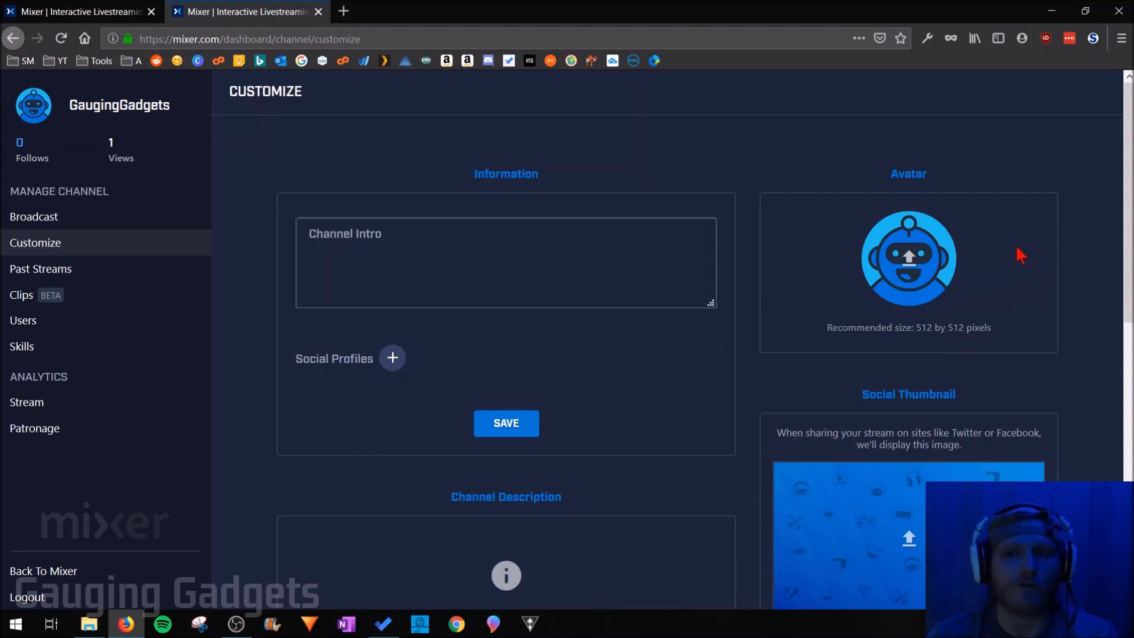
{"action": "mouse_move", "coordinate": [909, 264]}
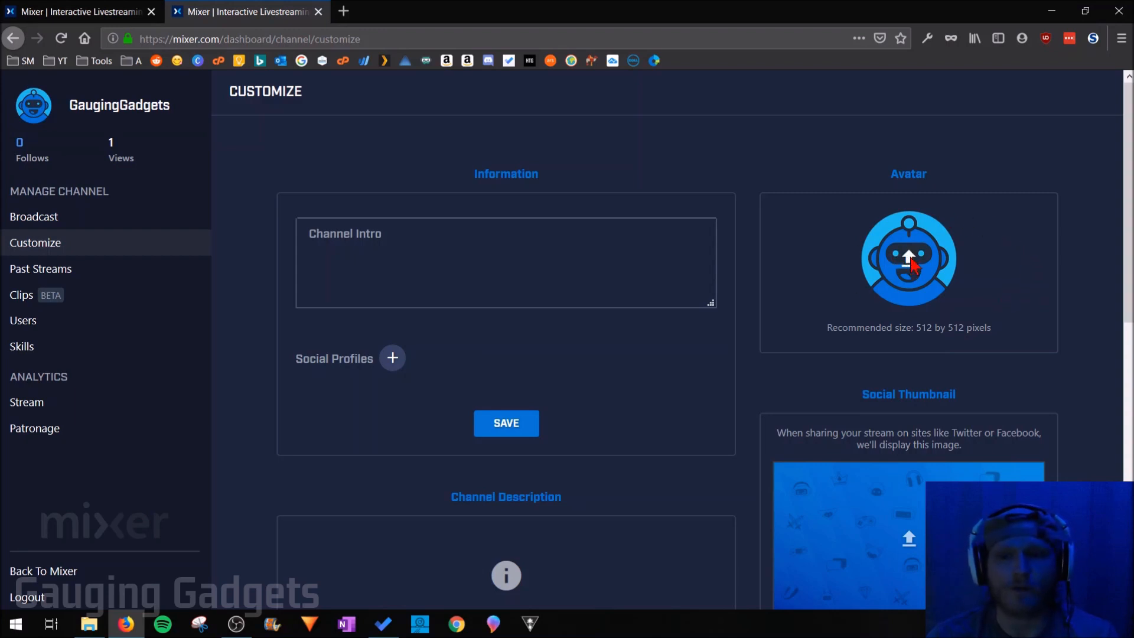
{"action": "left_click", "coordinate": [908, 258]}
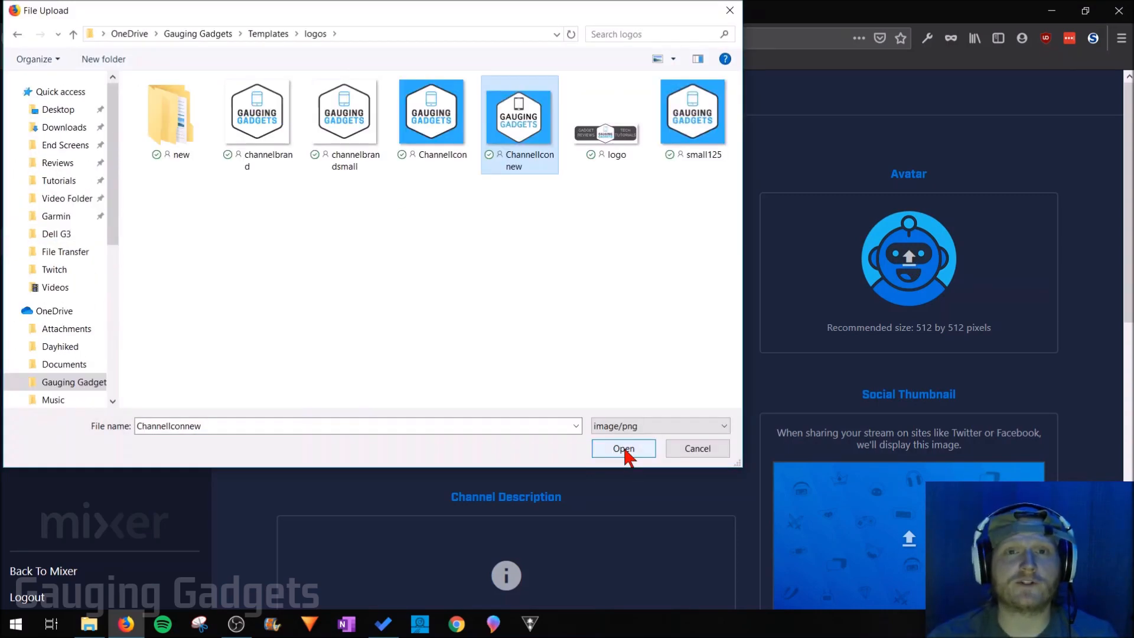
{"action": "left_click", "coordinate": [623, 448]}
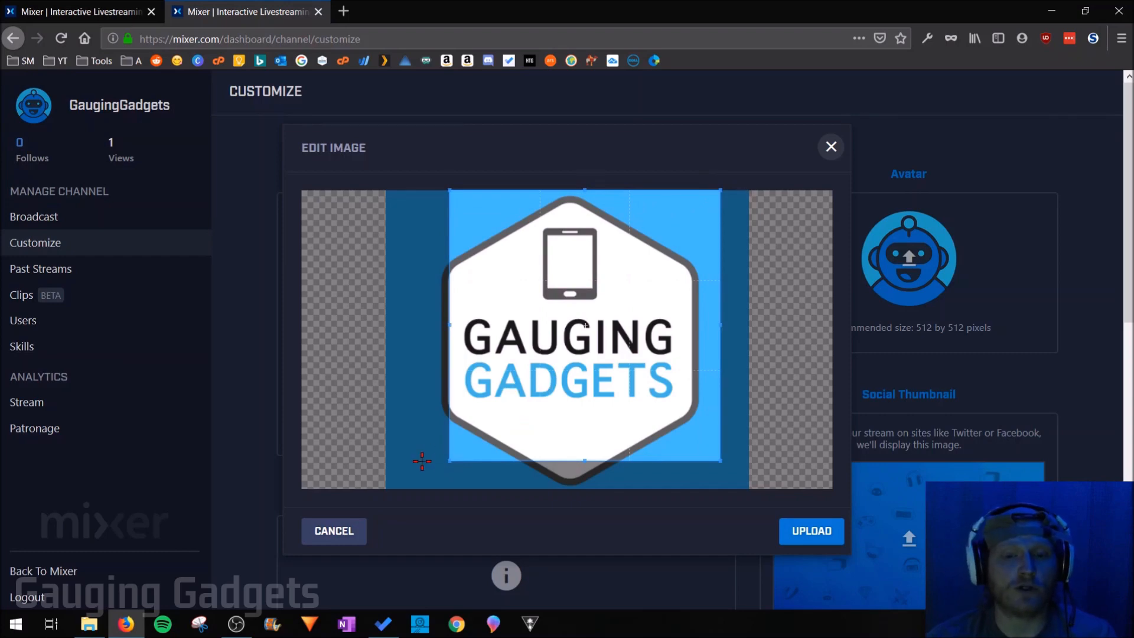
{"action": "mouse_move", "coordinate": [462, 449]}
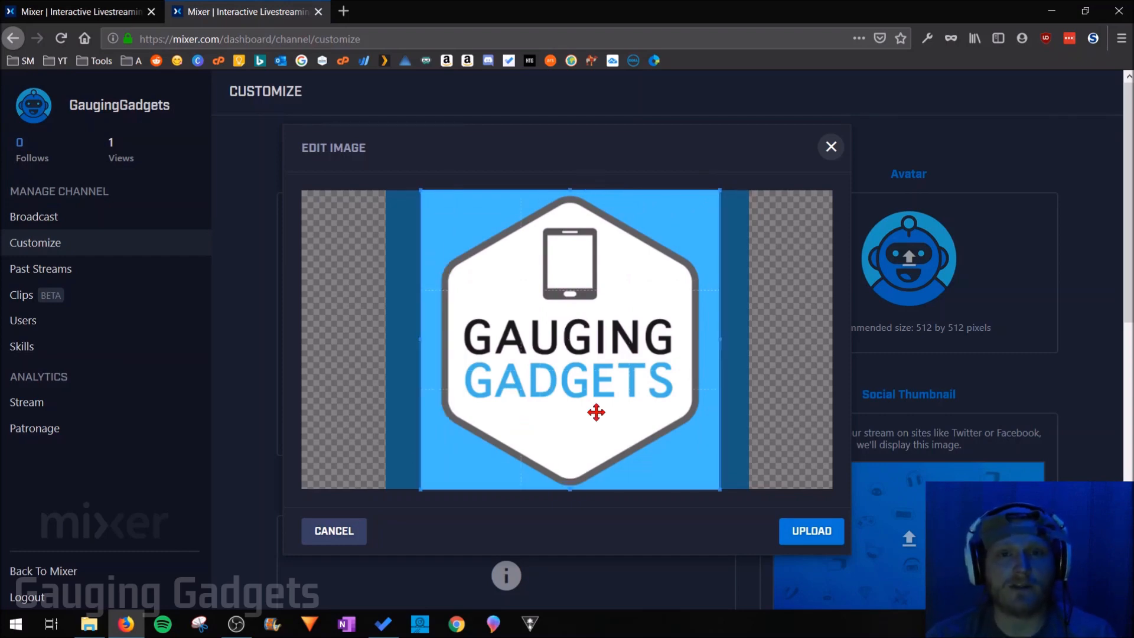
{"action": "mouse_move", "coordinate": [816, 546]}
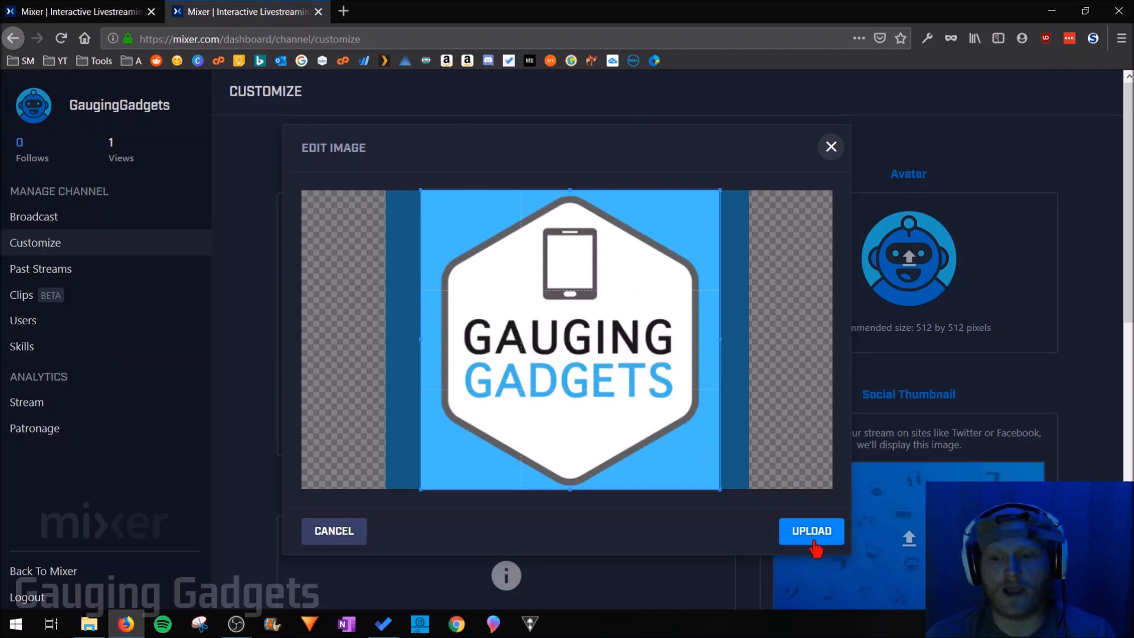
Step: Upload the Gauging Gadgets logo, cropped to a full-height square, as the avatar
{"action": "left_click", "coordinate": [811, 531]}
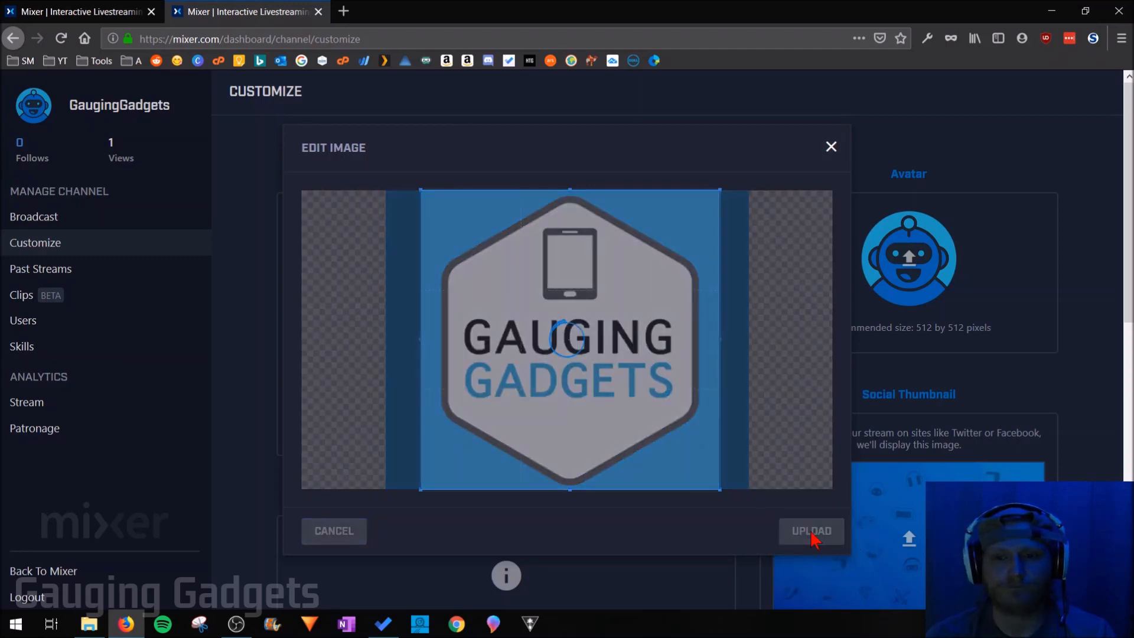
Step: Reload the Customize page three times until the Gauging Gadgets avatar appears
{"action": "left_click", "coordinate": [811, 531]}
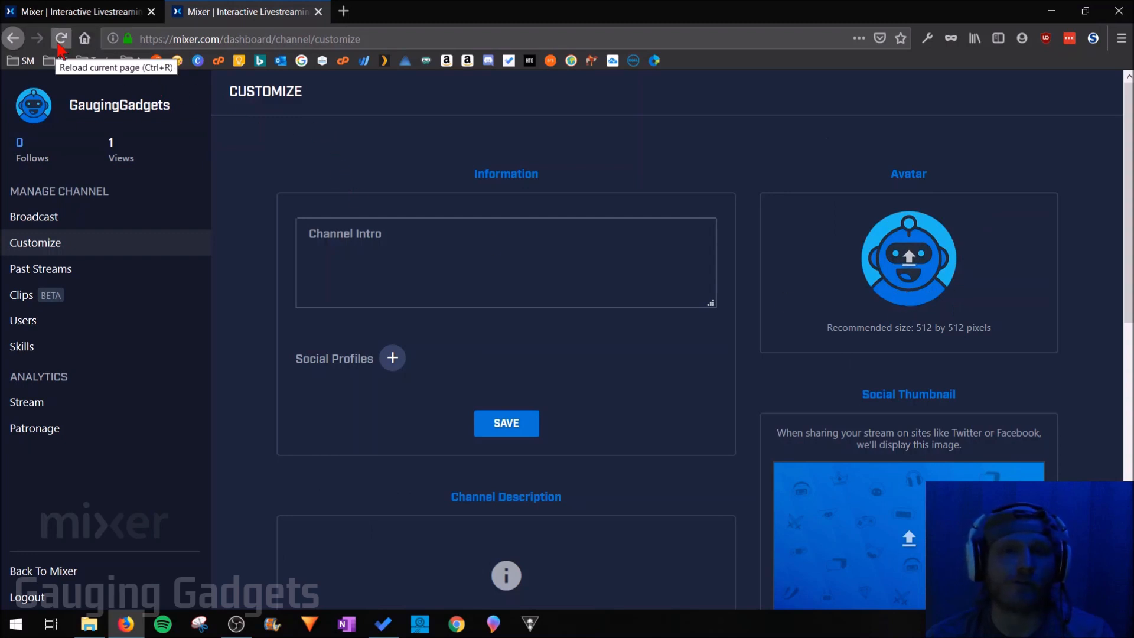
{"action": "left_click", "coordinate": [61, 39]}
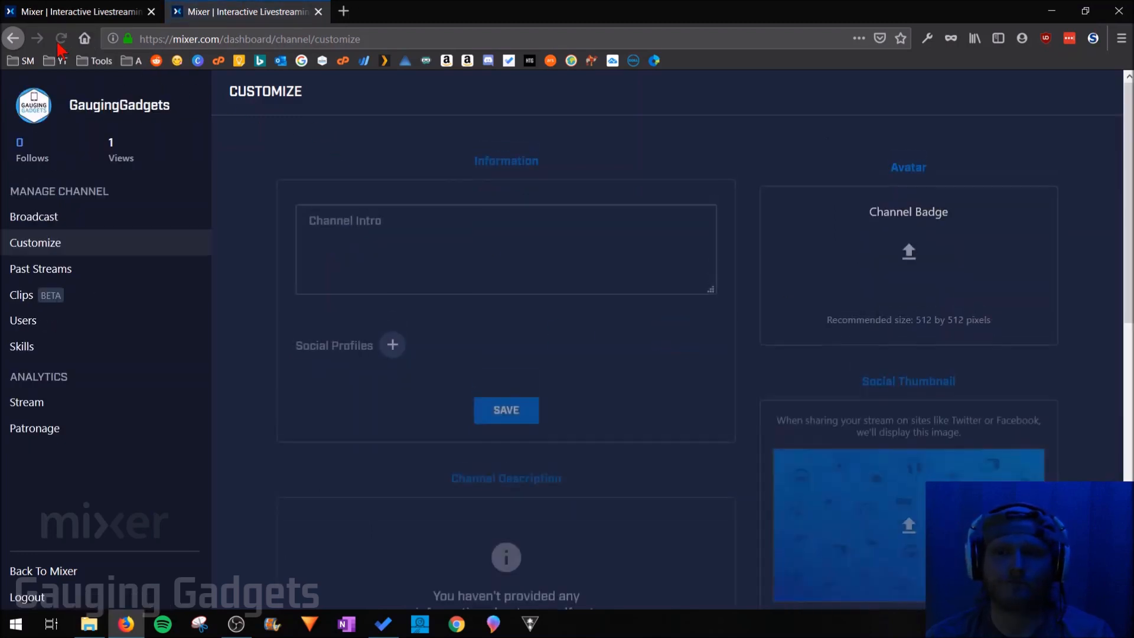
{"action": "left_click", "coordinate": [61, 38]}
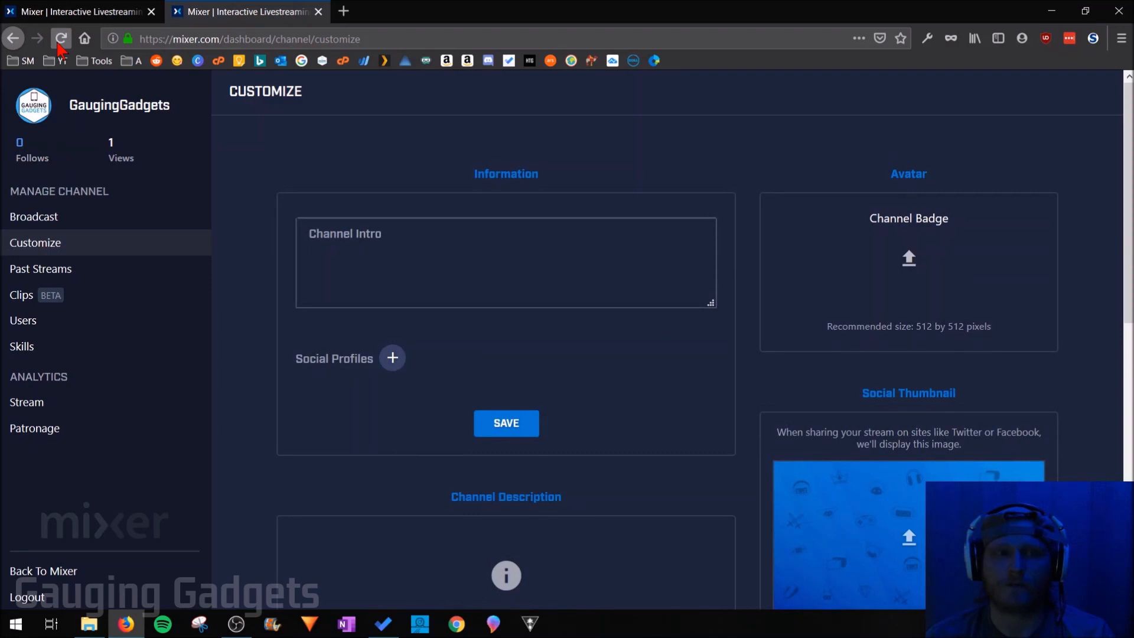
{"action": "left_click", "coordinate": [61, 38]}
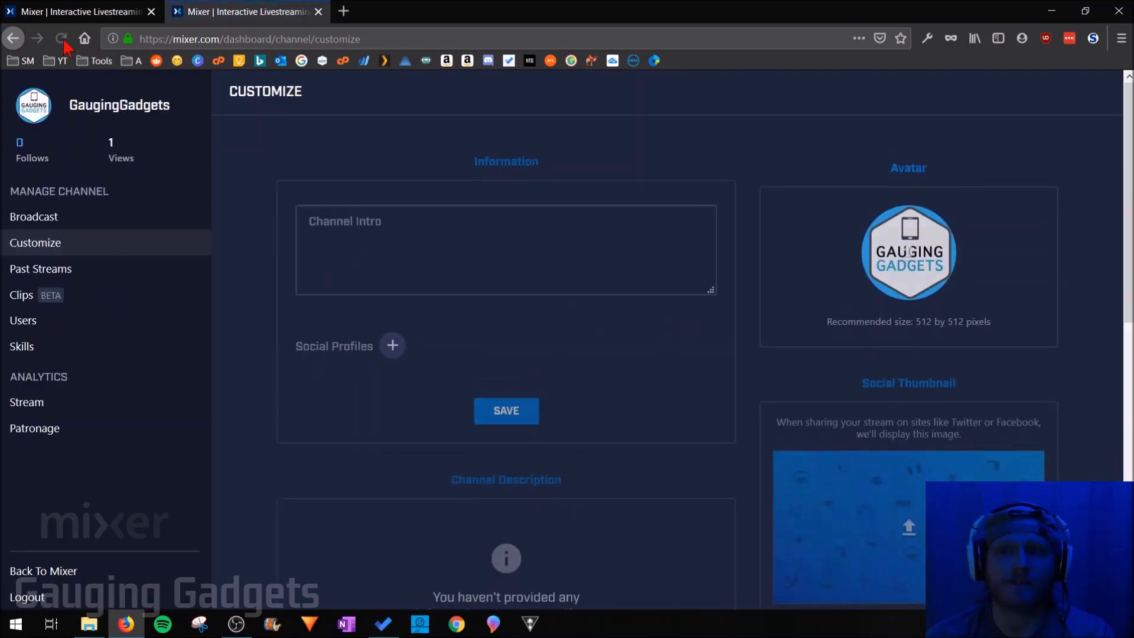